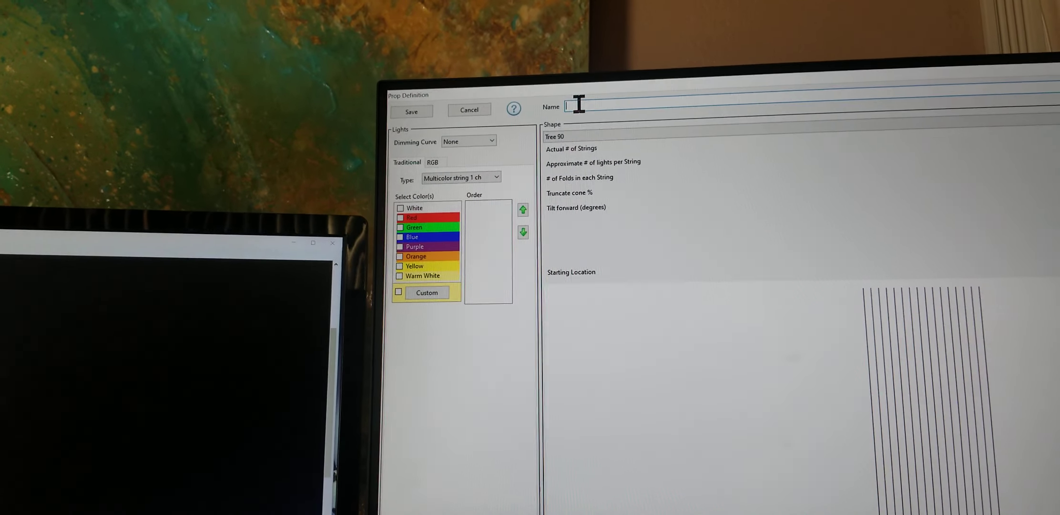
- Name the tree prop 1650, attempt to save it, and dismiss the missing-colour error
text(1650)
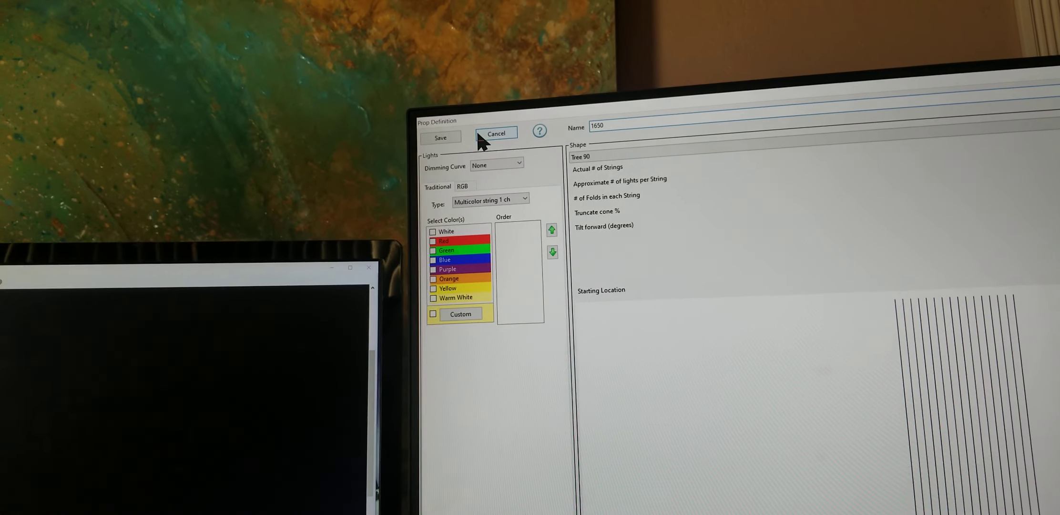
click(440, 137)
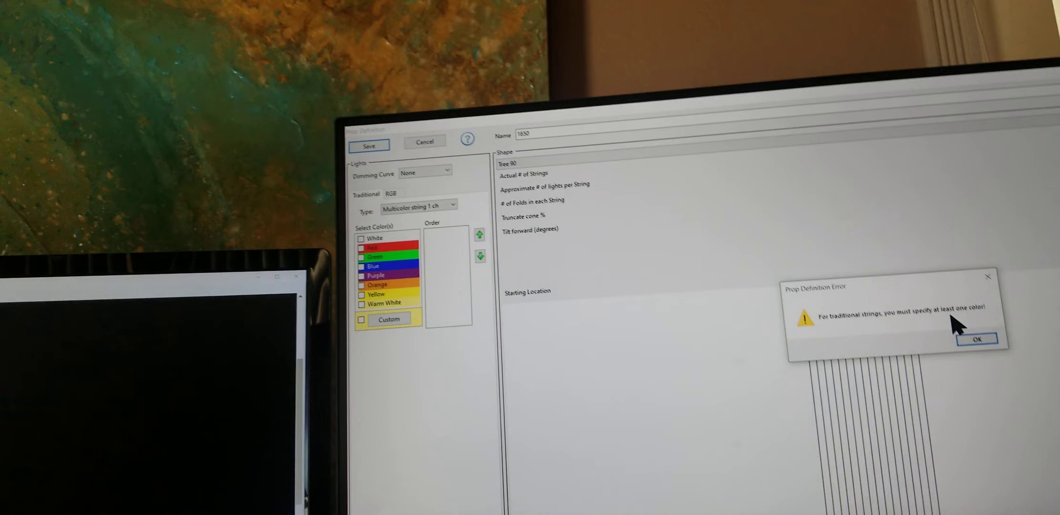
click(976, 339)
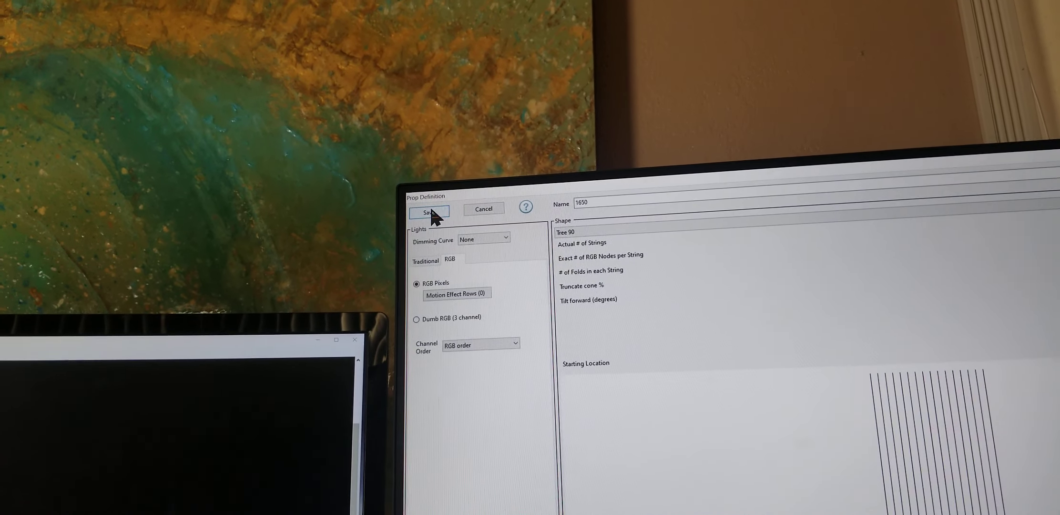
- Bring up the Motion Effect Rows editor for prop 1650 (16x50), currently with zero rows
click(426, 212)
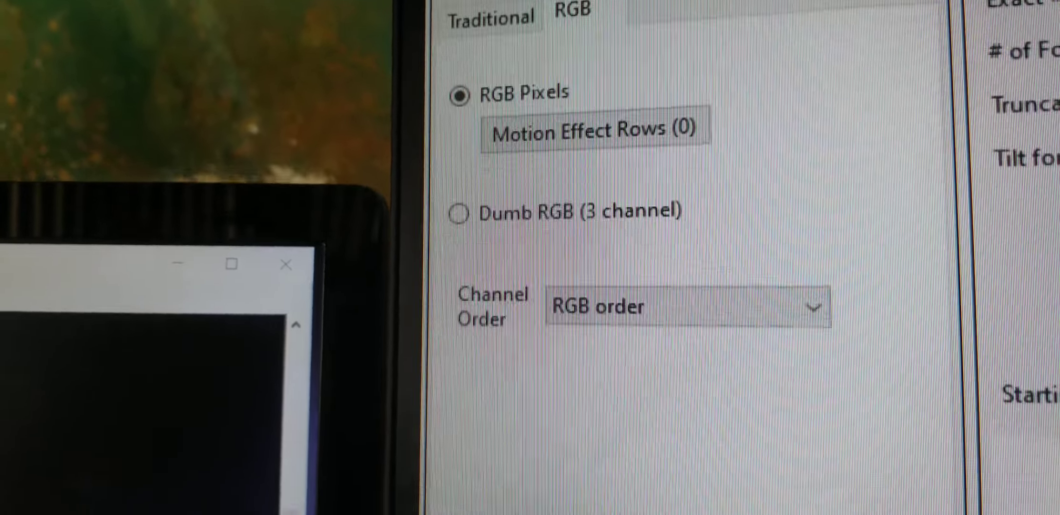
click(592, 131)
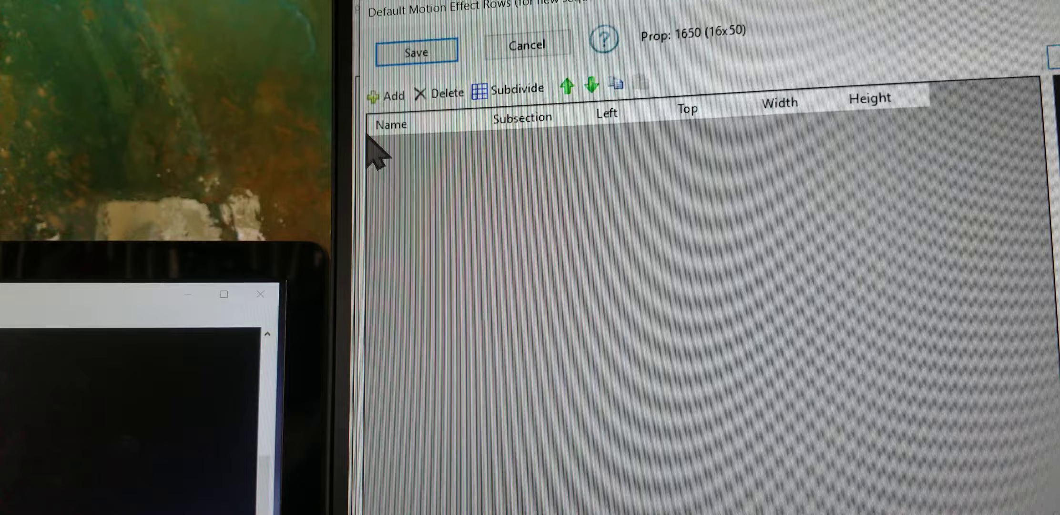
- Add a first motion effect row, Effects 01, to prop 1650
click(385, 94)
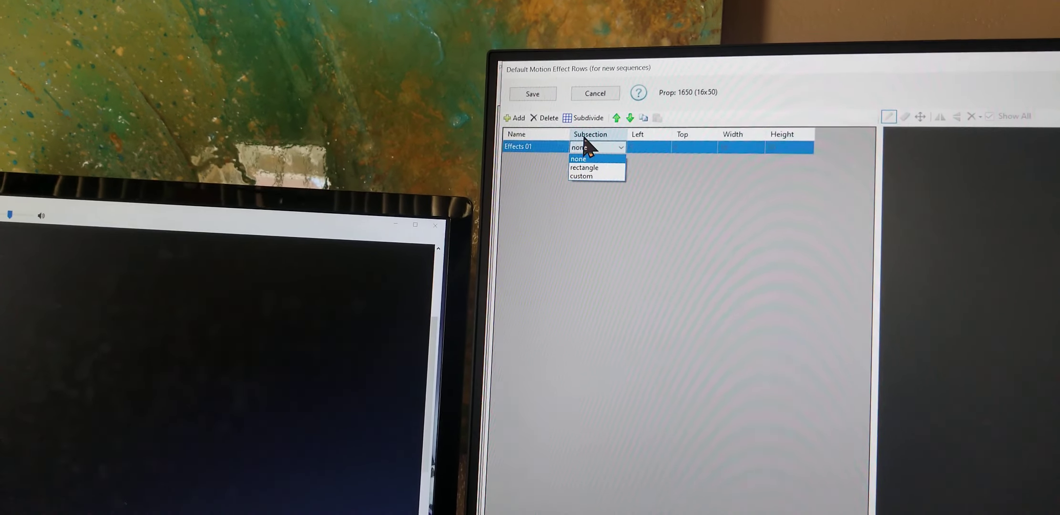
- Choose a subsection type for the Effects 01 motion effect row
click(580, 176)
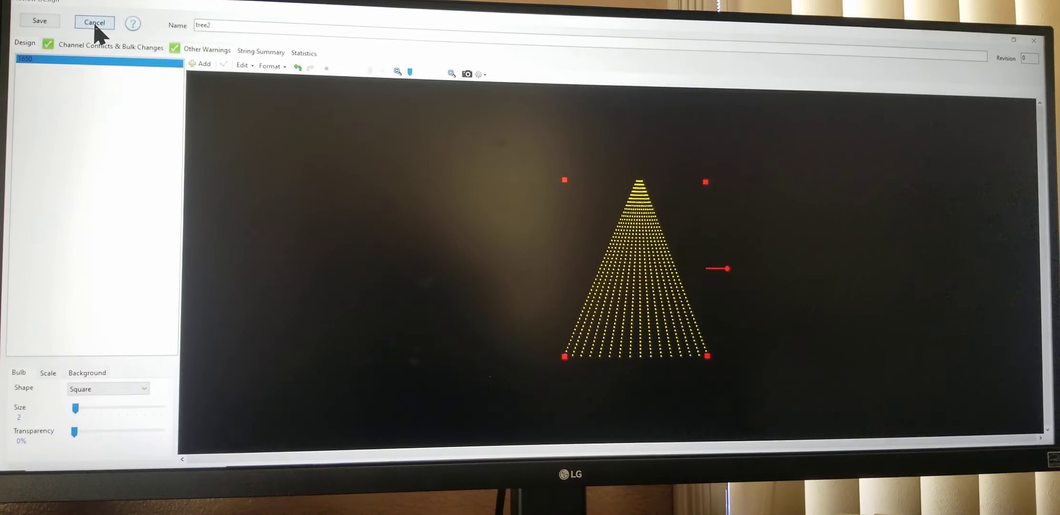
- Cancel the unsaved tree2 preview, confirm discarding it, and acknowledge the cancellation notice
click(94, 21)
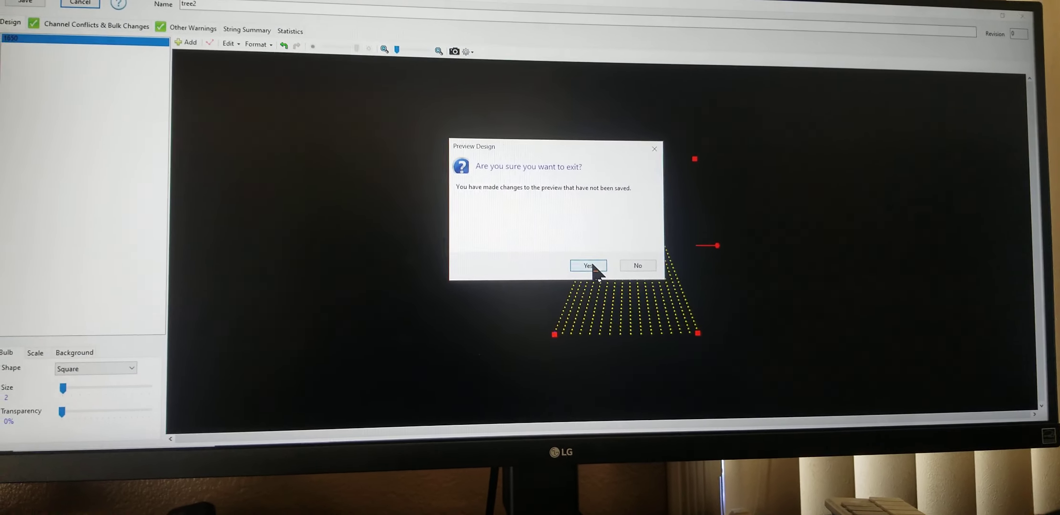
click(588, 265)
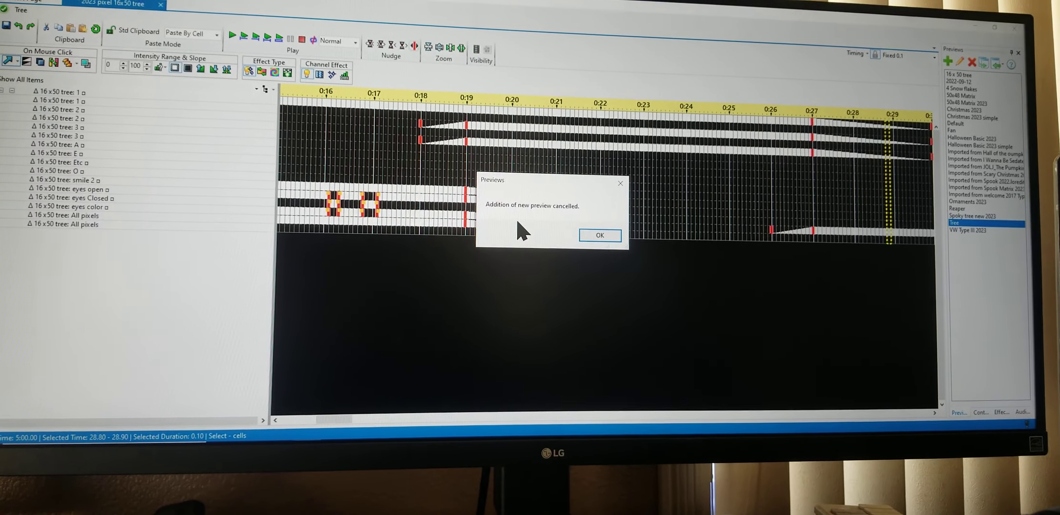
click(599, 235)
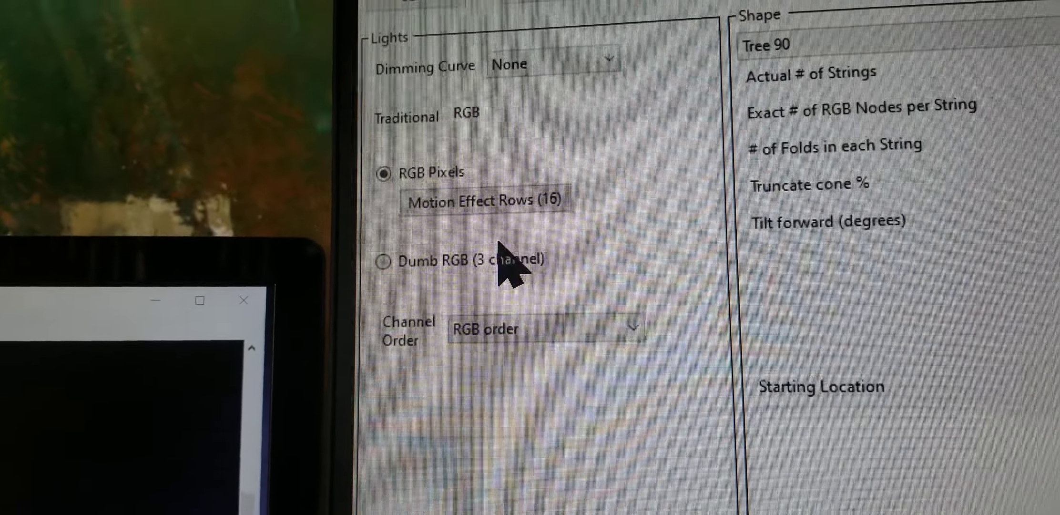
click(485, 198)
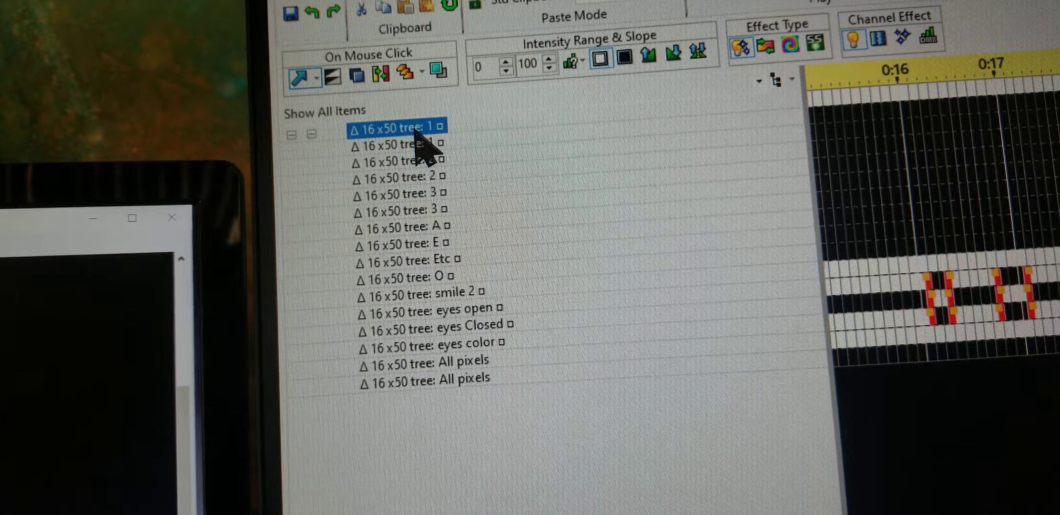
click(419, 131)
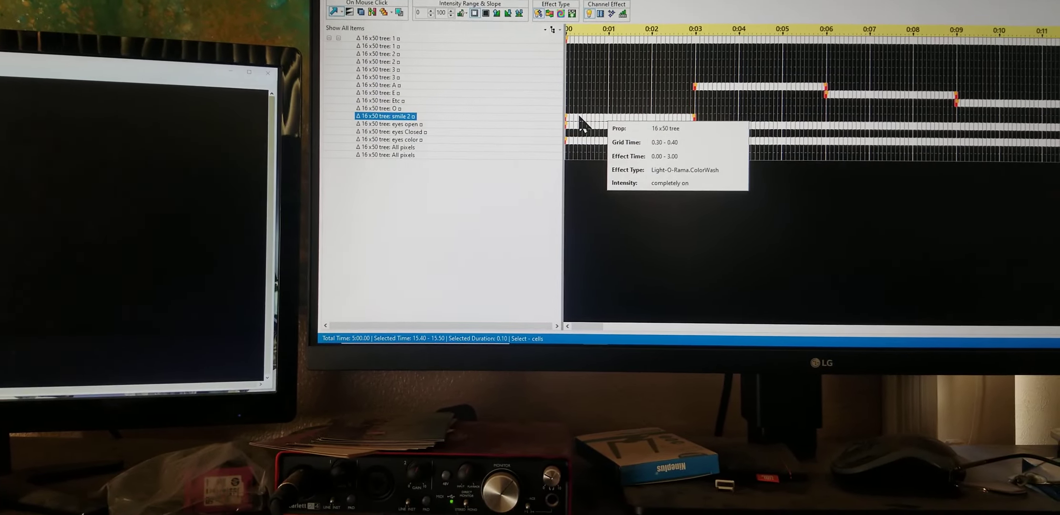
click(385, 155)
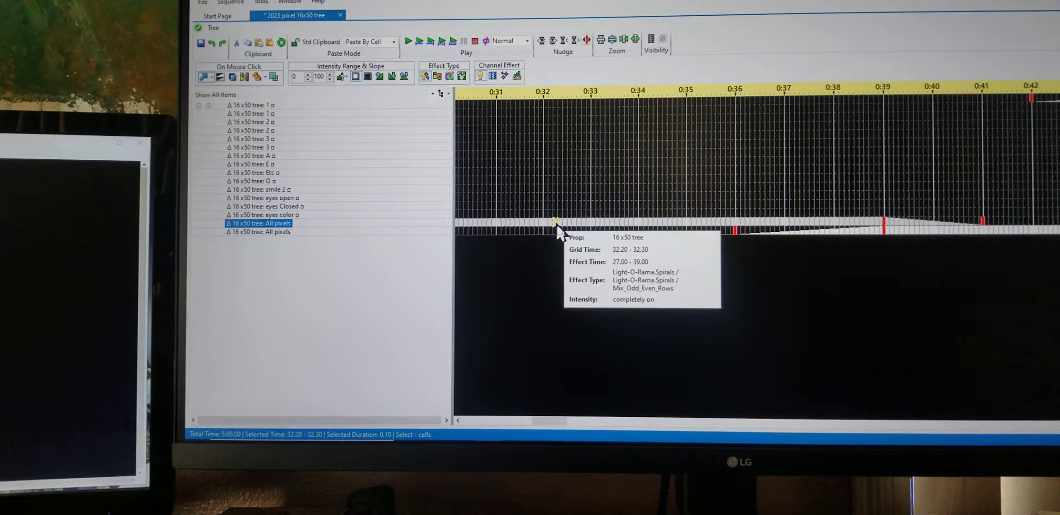
mouse_move(484, 321)
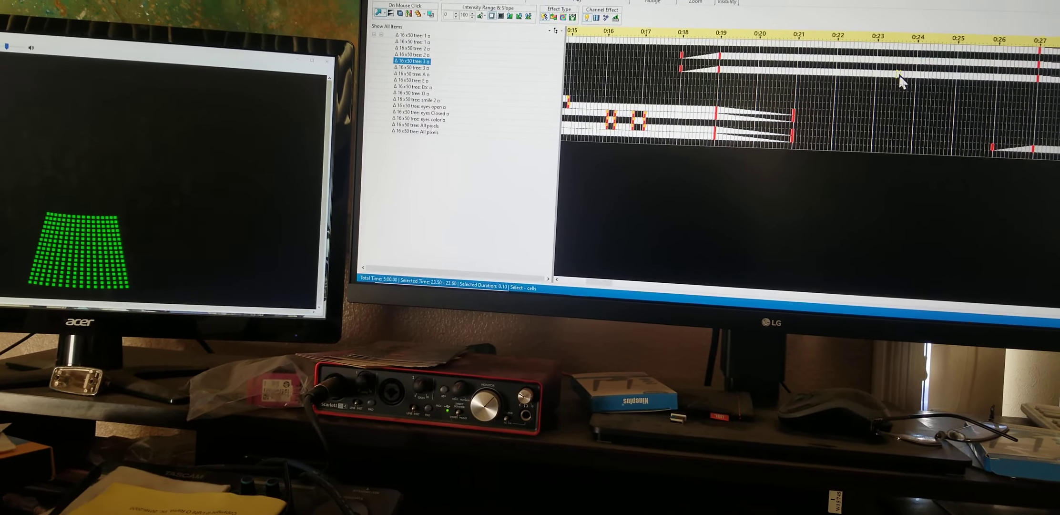
- Start playback of the tree sequence from the grid cell at 22.80 seconds to the end
click(427, 116)
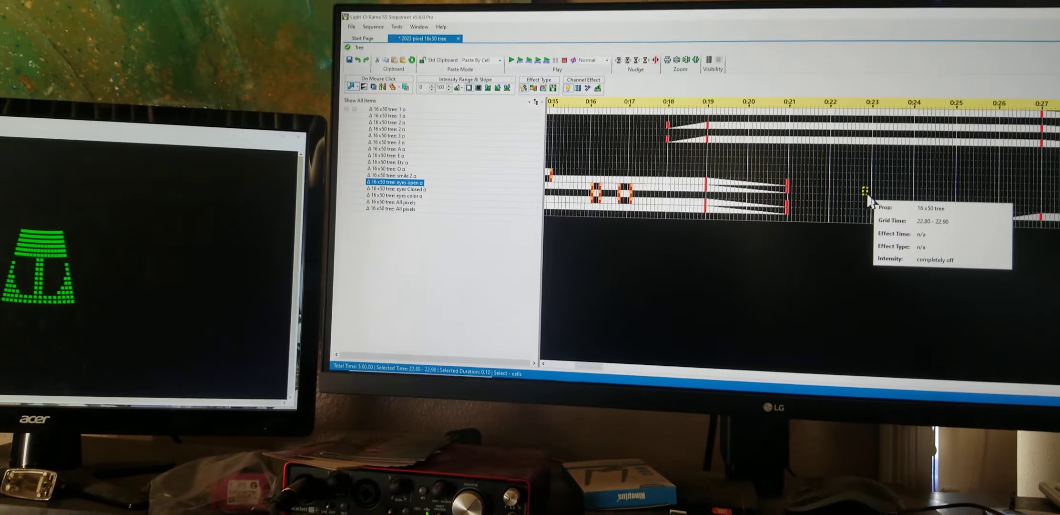
click(531, 59)
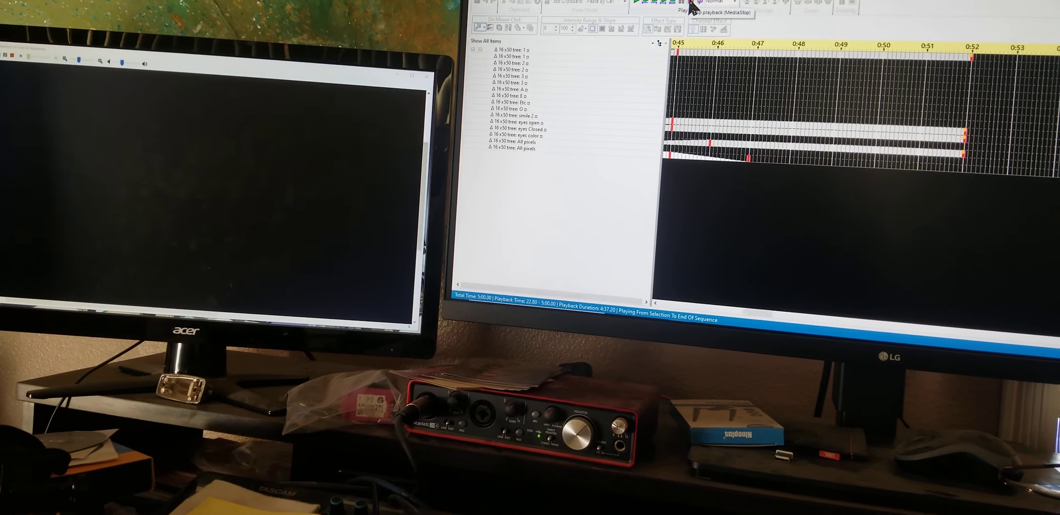
- Stop playback around 45 seconds and browse the E, A and Etc mouth-shape rows
click(510, 137)
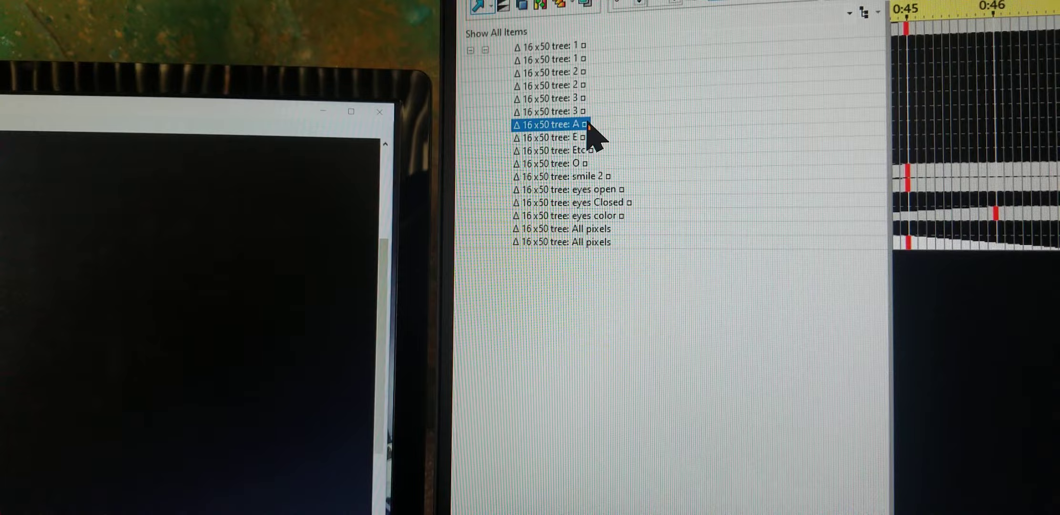
click(551, 143)
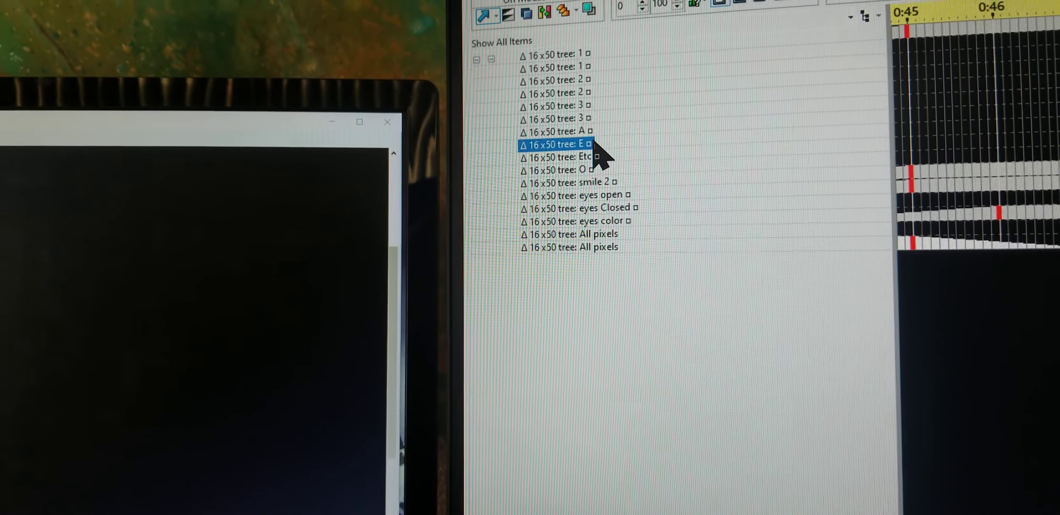
click(555, 143)
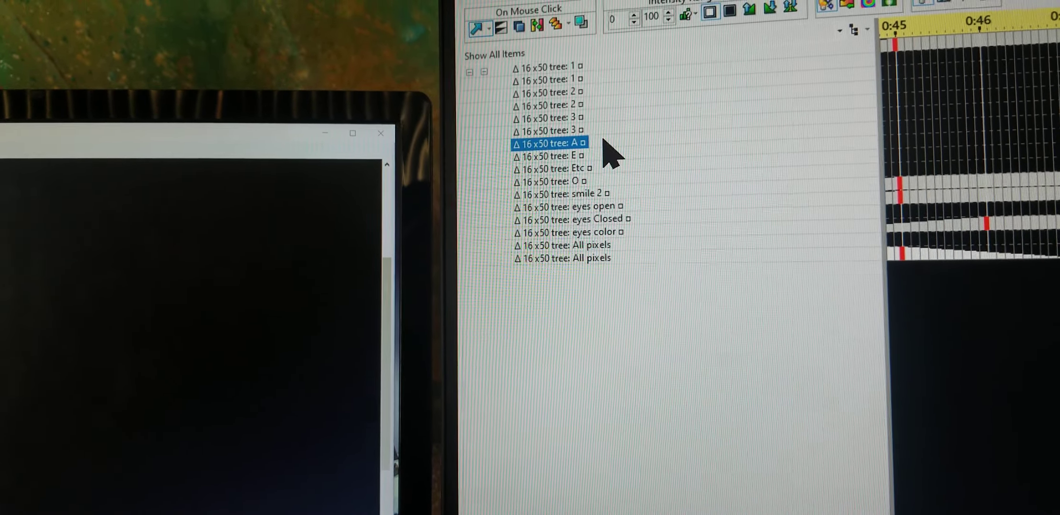
click(555, 159)
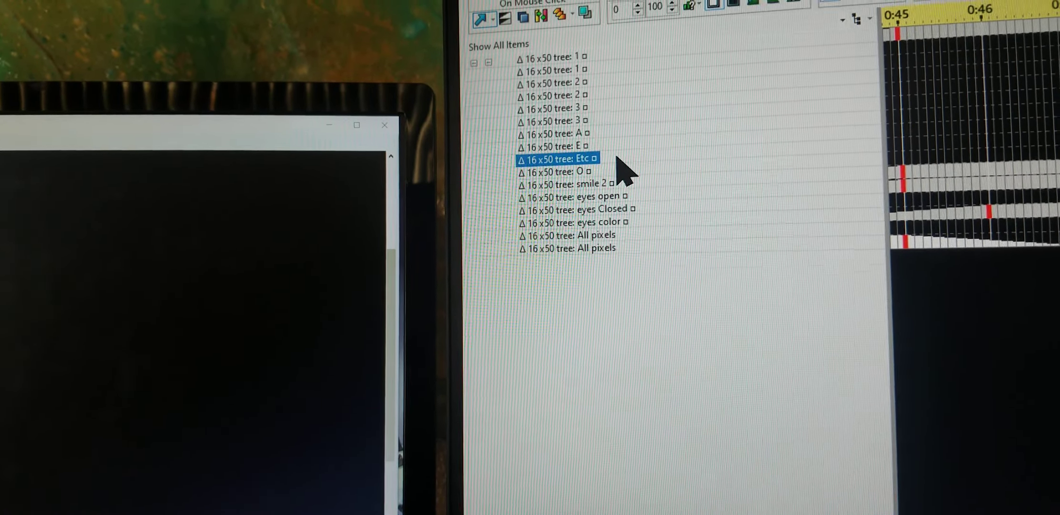